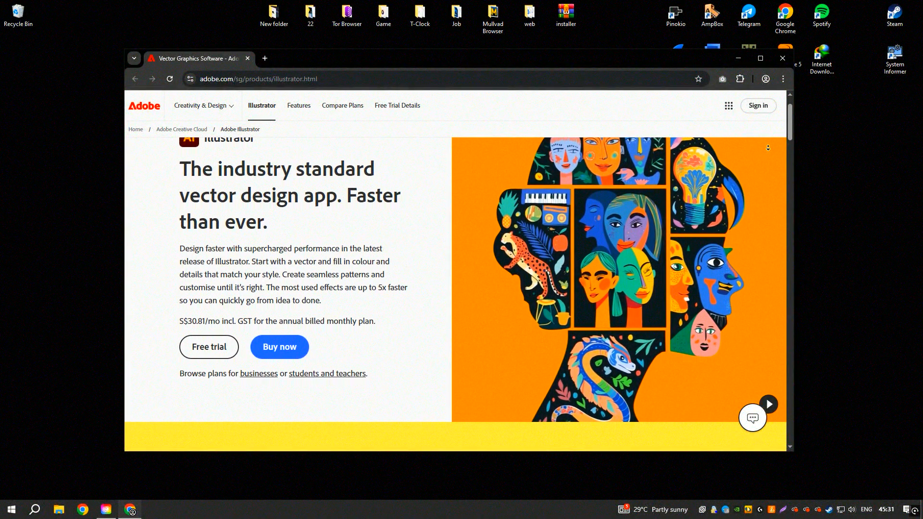
# - Scroll through the Illustrator web page and close it
pyautogui.scroll(-3)
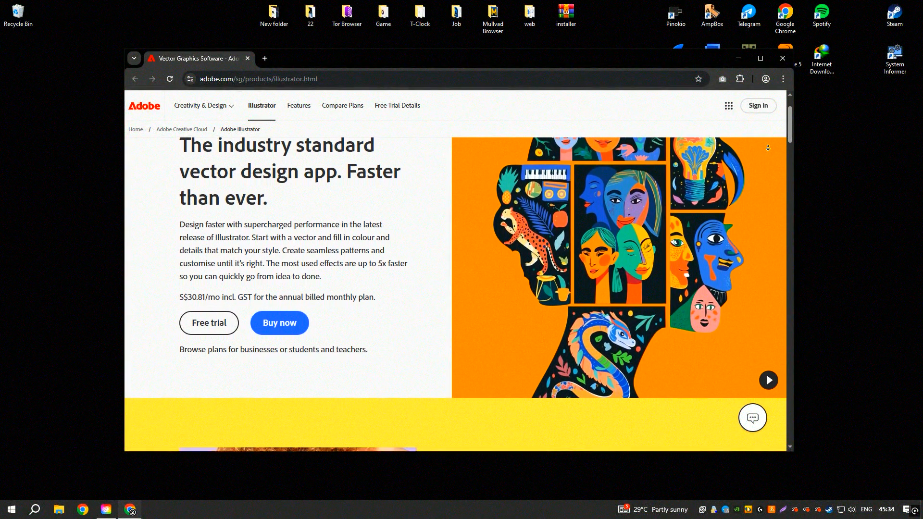
pyautogui.scroll(-3)
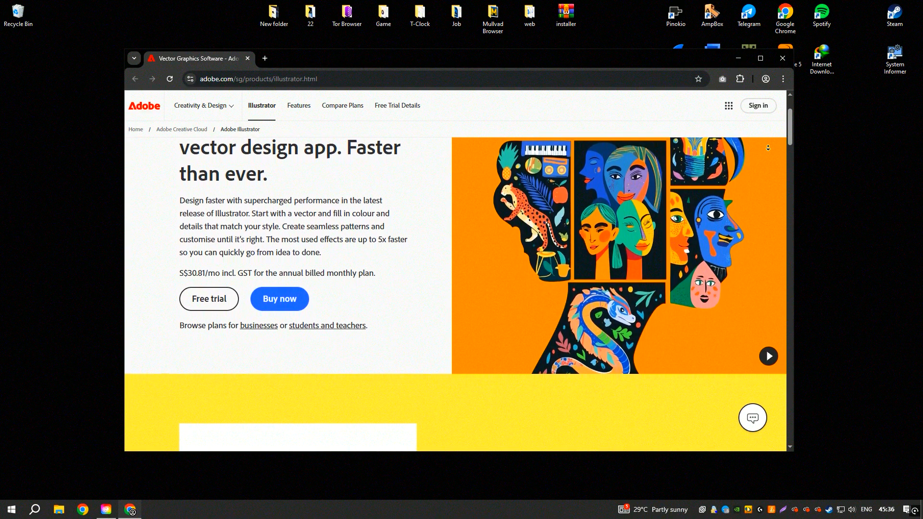
pyautogui.scroll(-3)
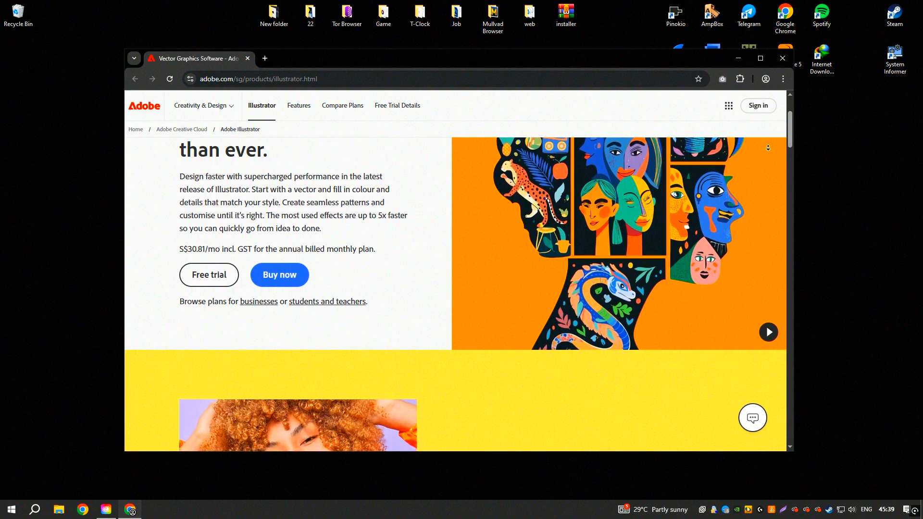
pyautogui.scroll(-3)
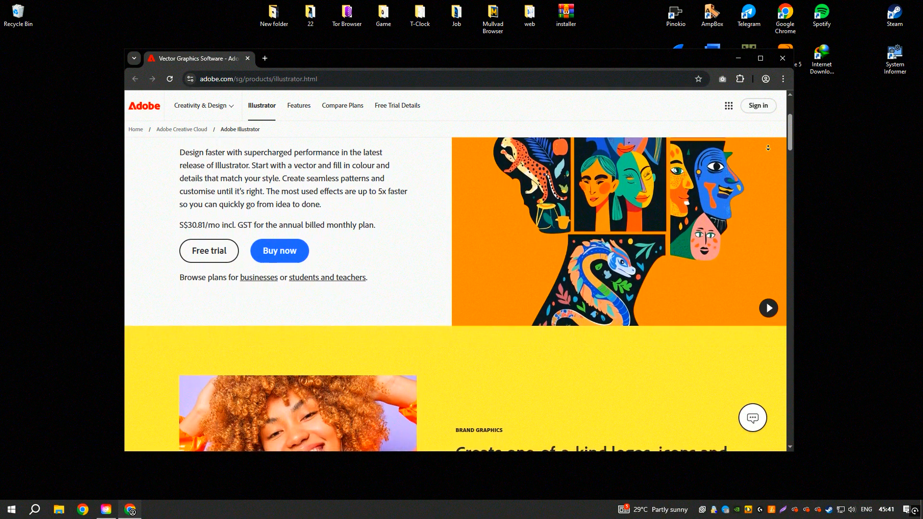
pyautogui.scroll(-3)
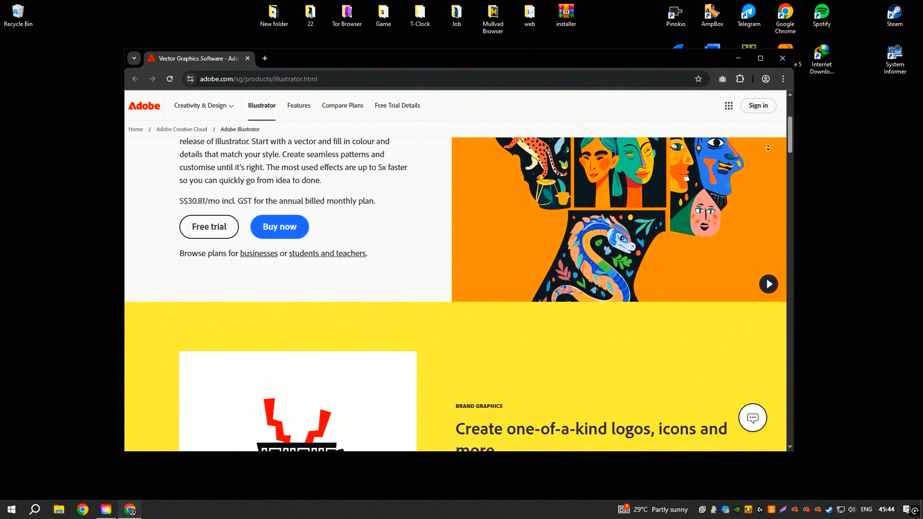
pyautogui.scroll(-3)
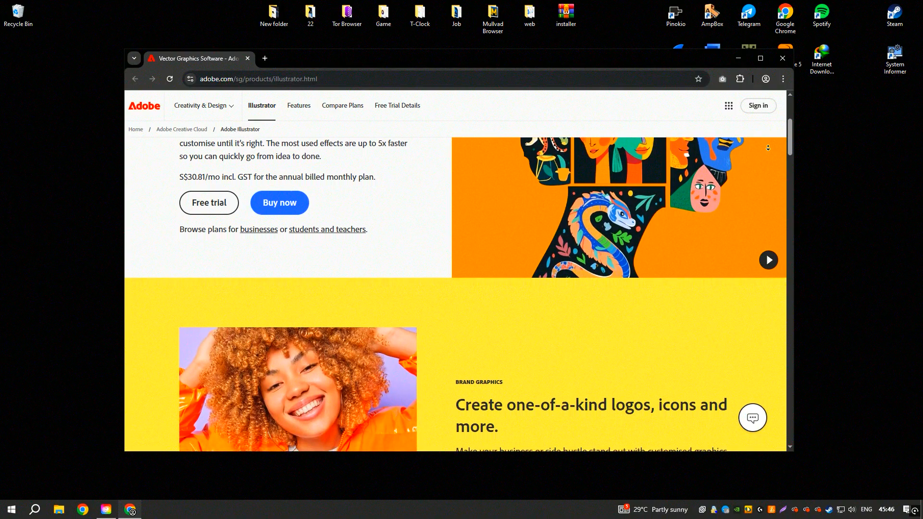
pyautogui.scroll(-3)
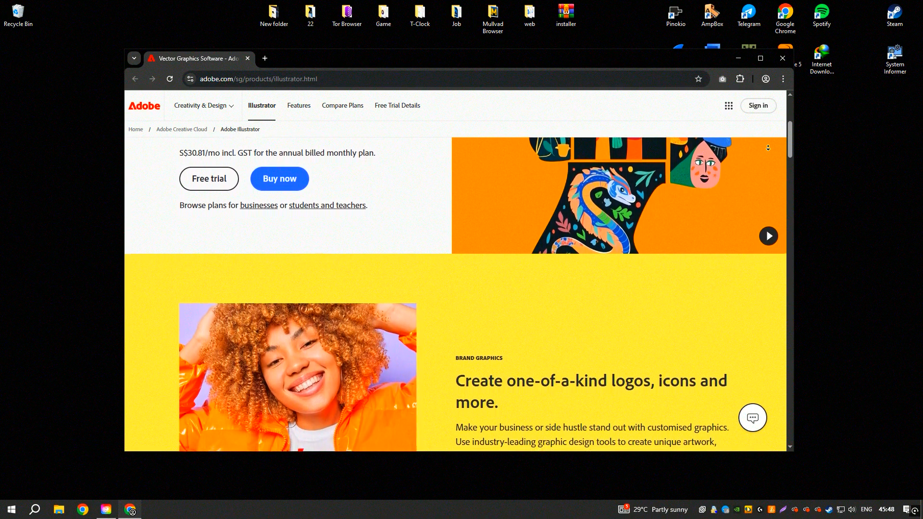
pyautogui.scroll(-3)
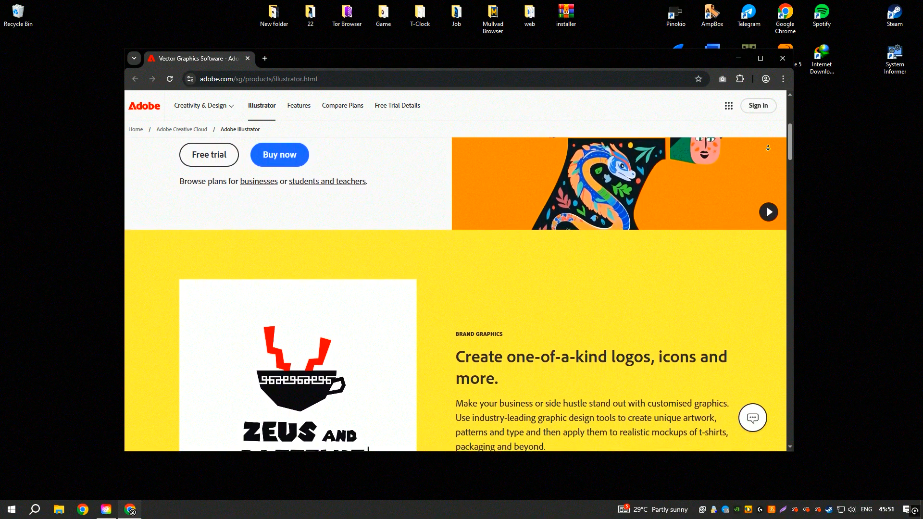
pyautogui.scroll(-3)
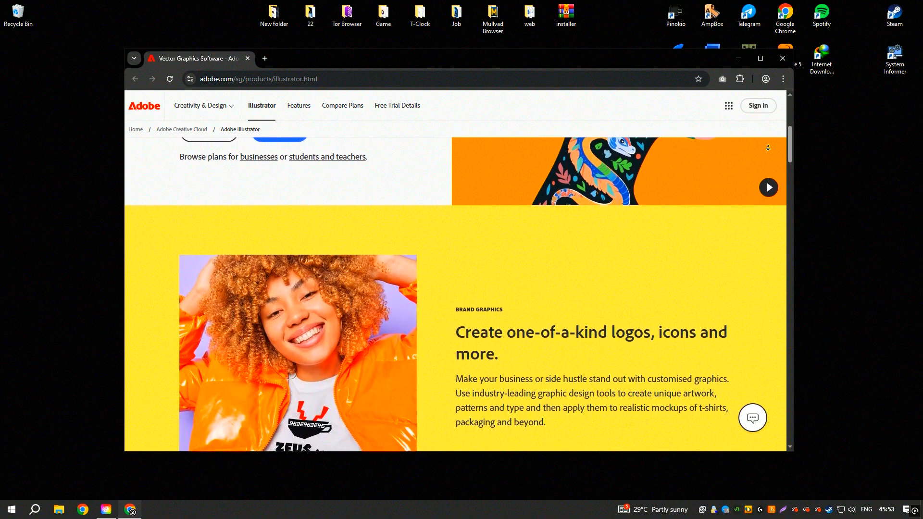
pyautogui.scroll(-3)
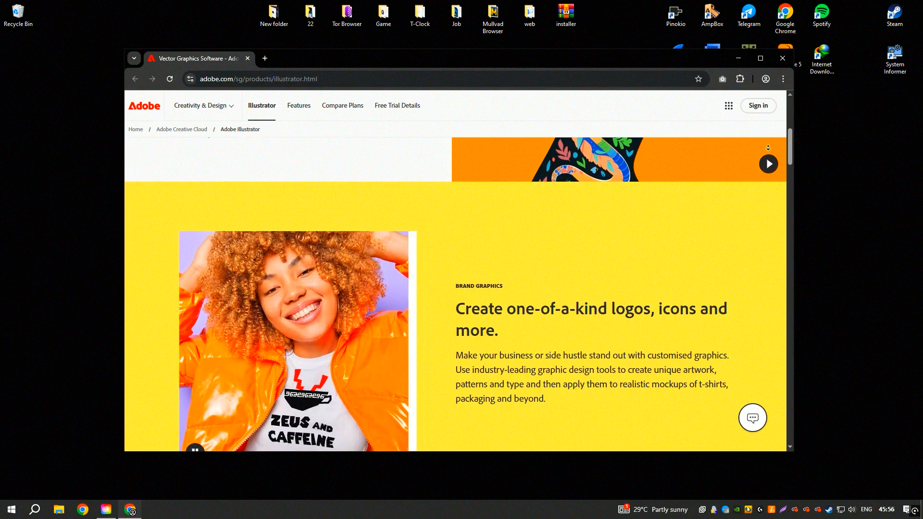
pyautogui.scroll(-3)
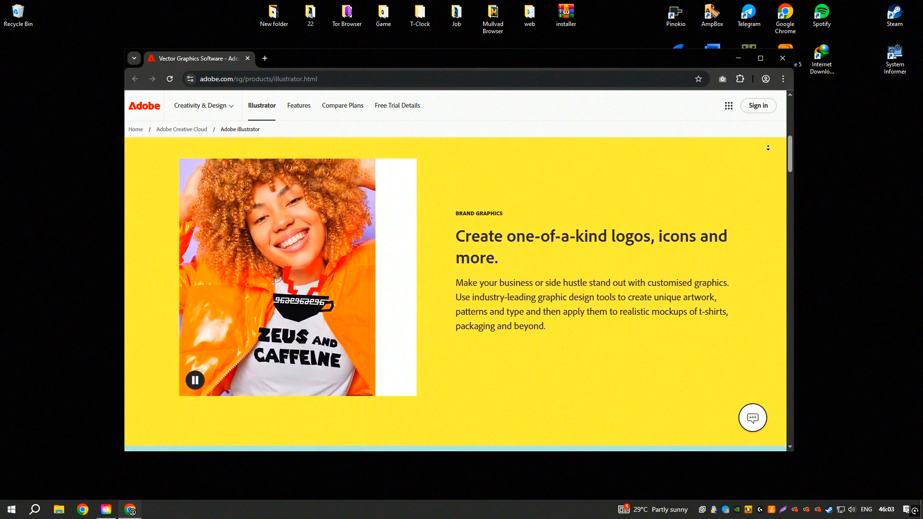
pyautogui.scroll(-3)
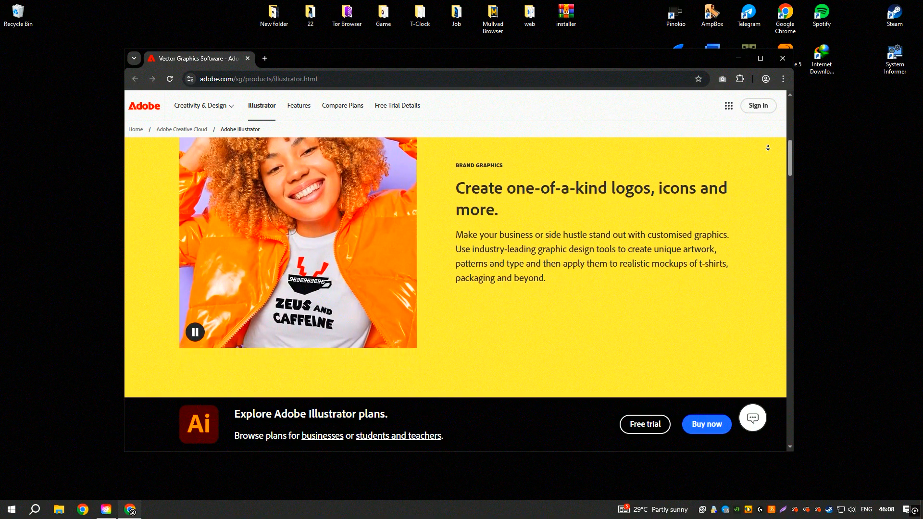
pyautogui.scroll(-3)
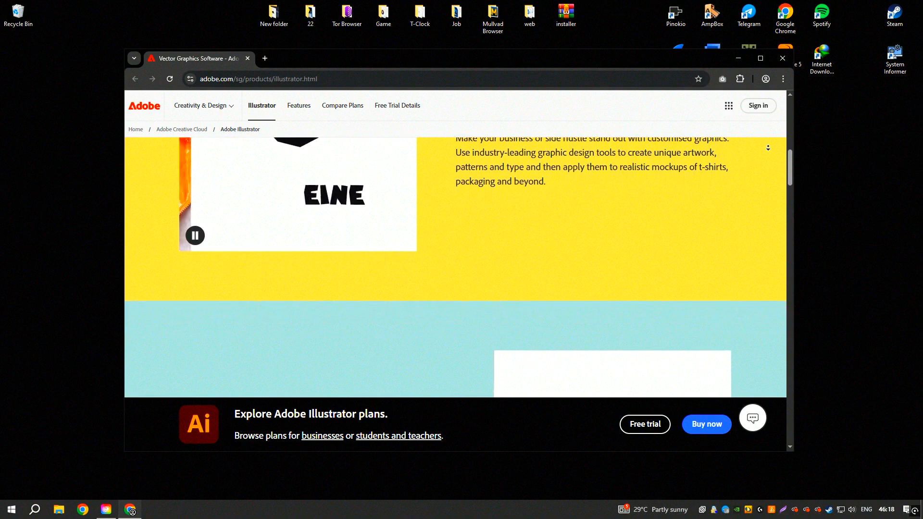
pyautogui.scroll(-3)
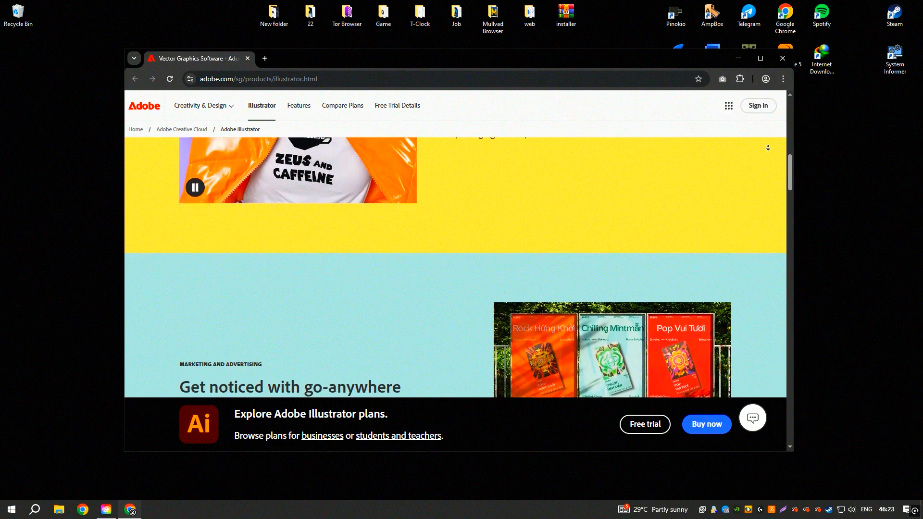
pyautogui.scroll(-3)
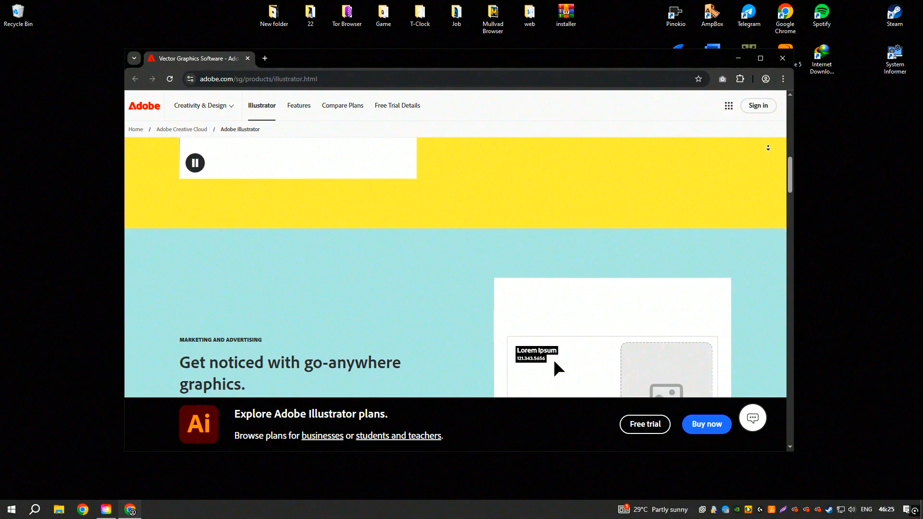
pyautogui.scroll(-3)
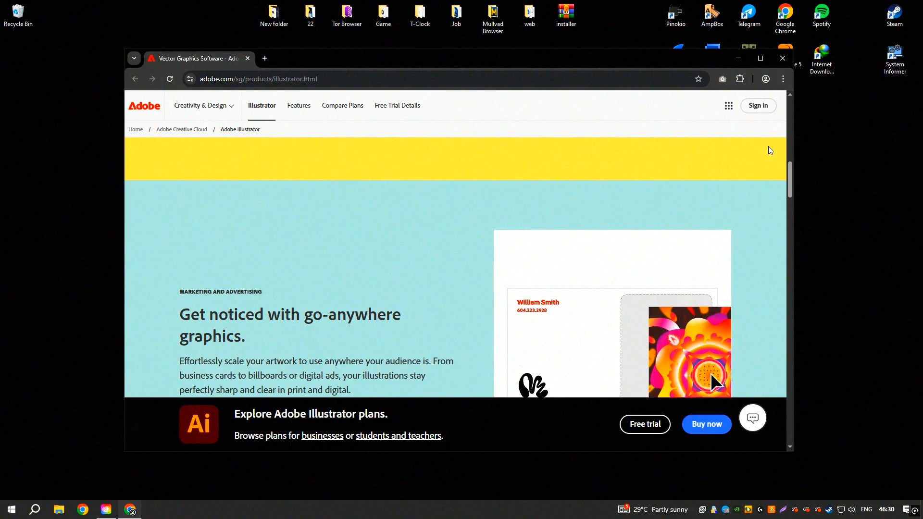
pyautogui.scroll(3)
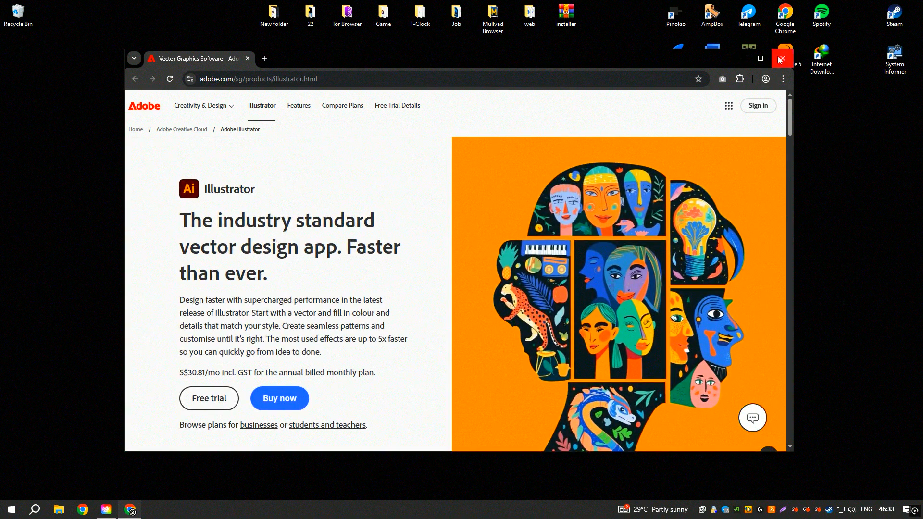
pyautogui.click(782, 59)
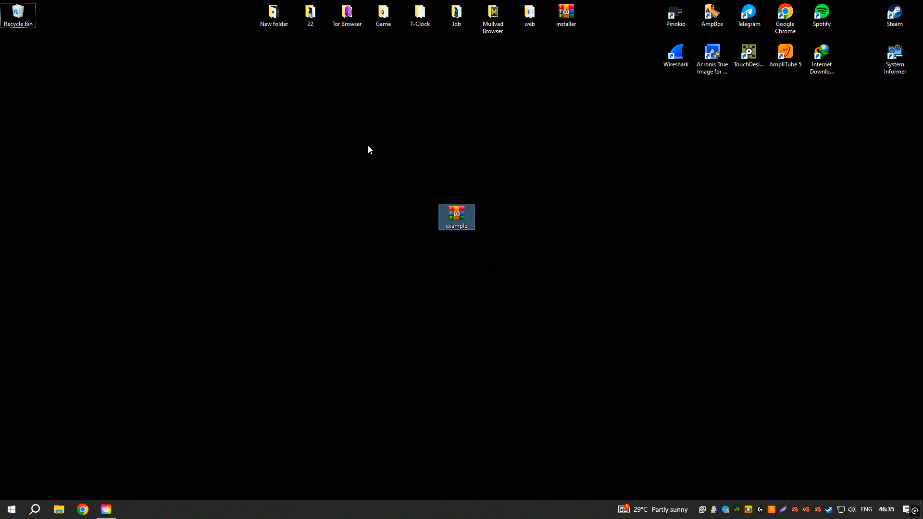
# - Unlock example.zip with its password and extract the example folder to the desktop
pyautogui.doubleClick(456, 216)
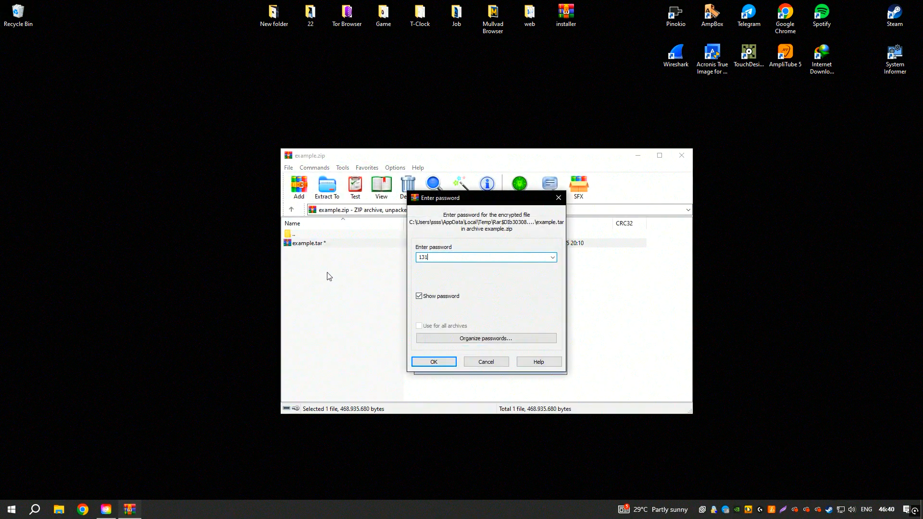
pyautogui.click(434, 362)
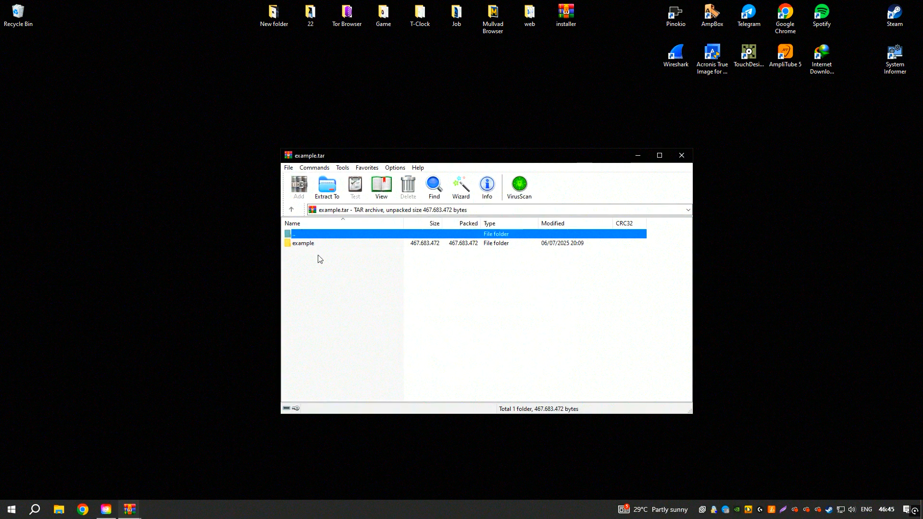
pyautogui.click(327, 187)
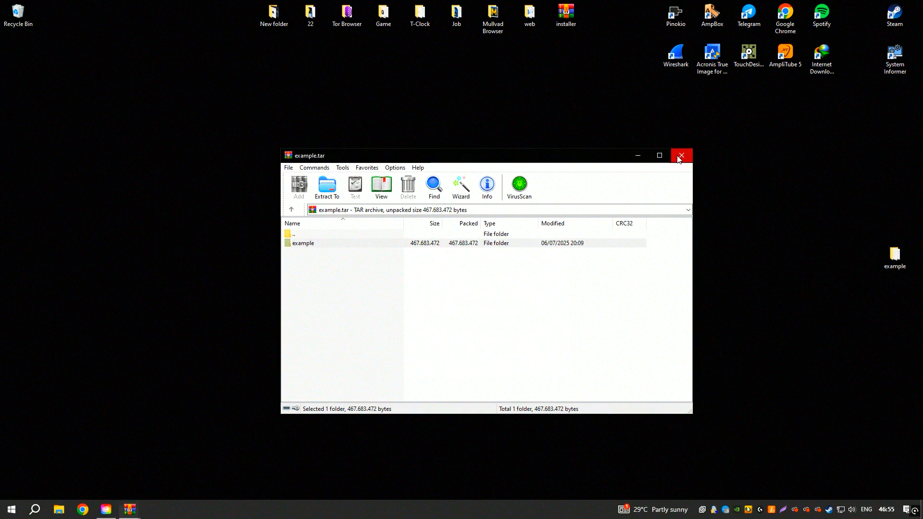
# - Browse the extracted example folder with its Set-up program, then show Creative Cloud's Quit command
pyautogui.click(680, 155)
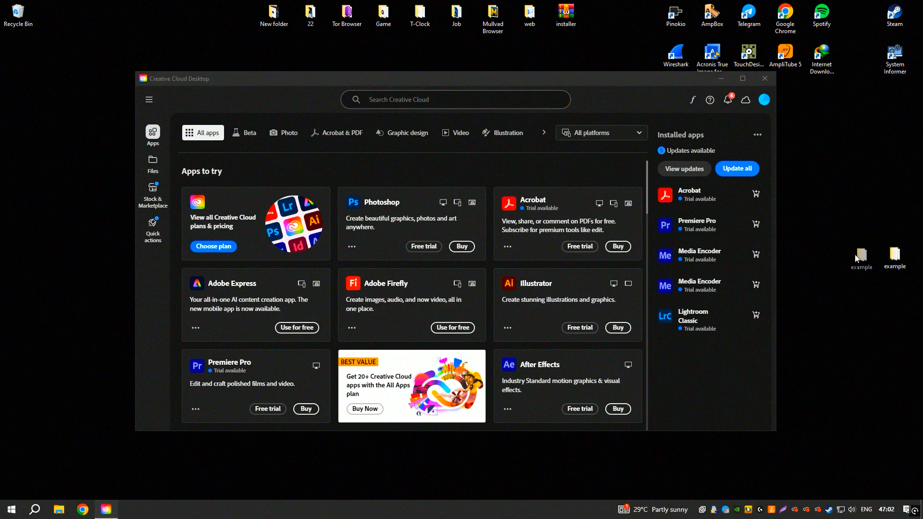
pyautogui.doubleClick(894, 258)
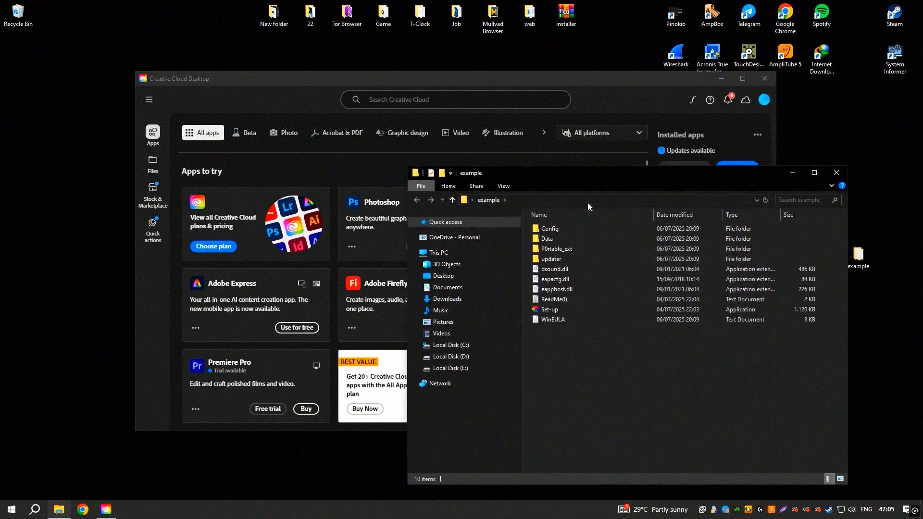
pyautogui.doubleClick(550, 308)
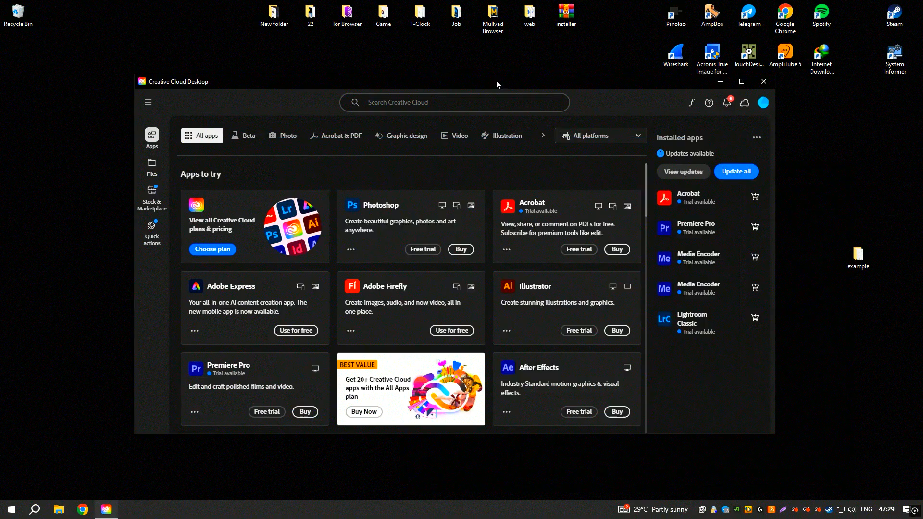
pyautogui.click(148, 103)
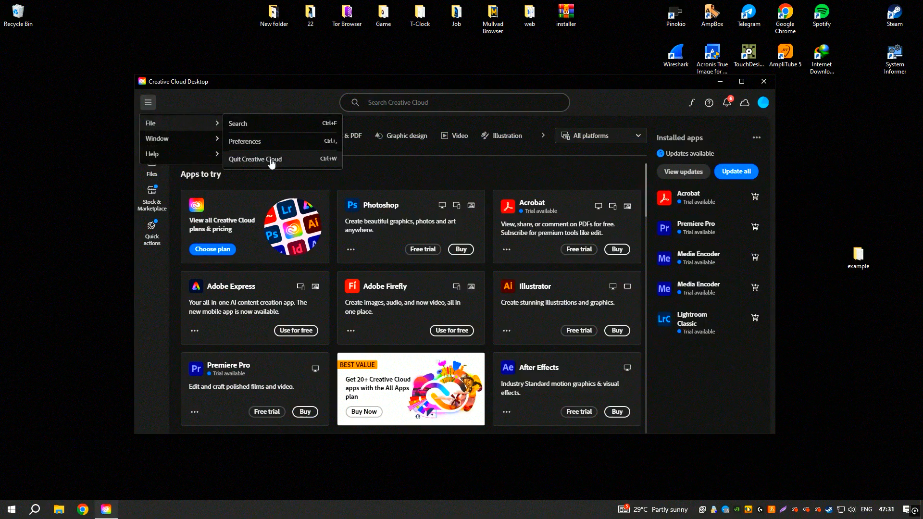